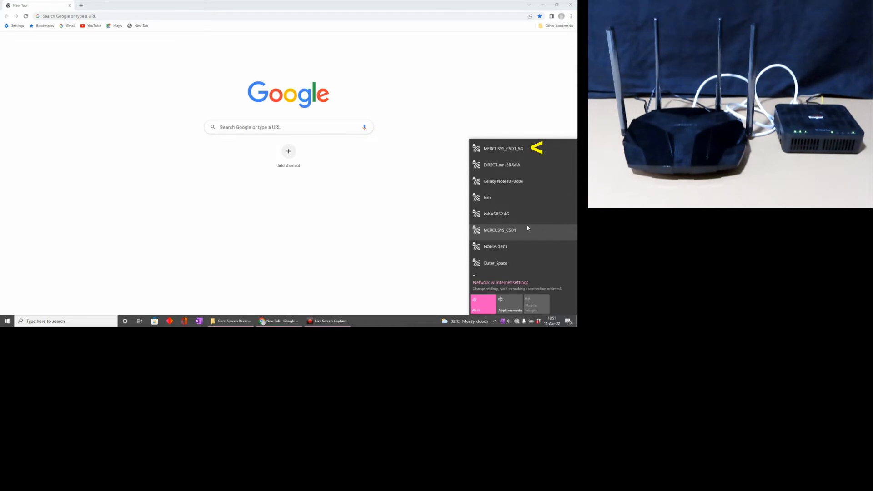
Step: Connect to the MERCUSYS_CSD1_5G Wi-Fi network from the Windows network list
left_click(495, 148)
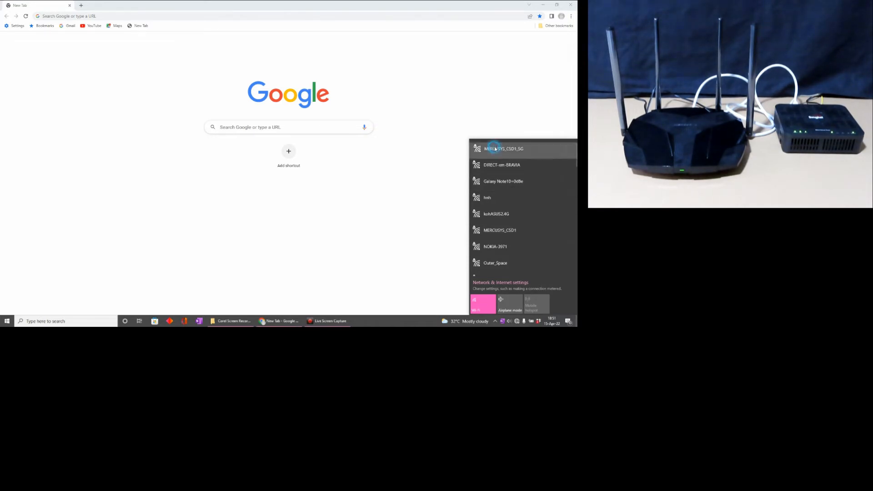
left_click(501, 149)
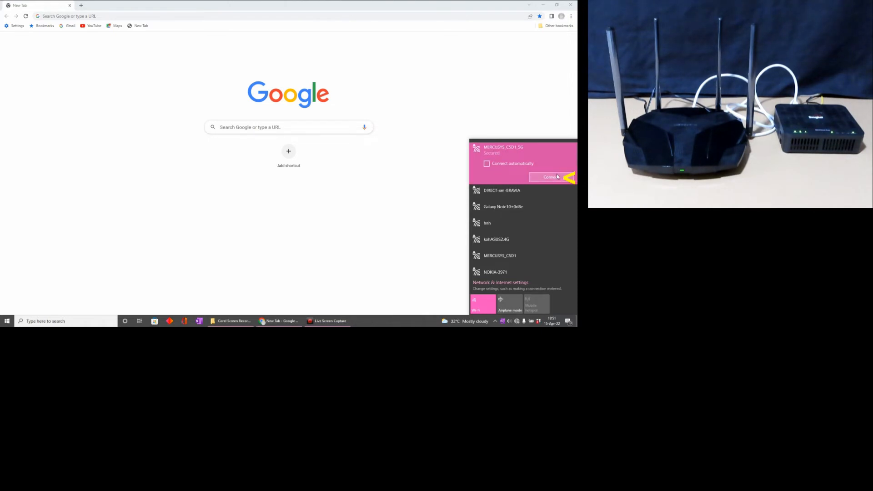
left_click(551, 177)
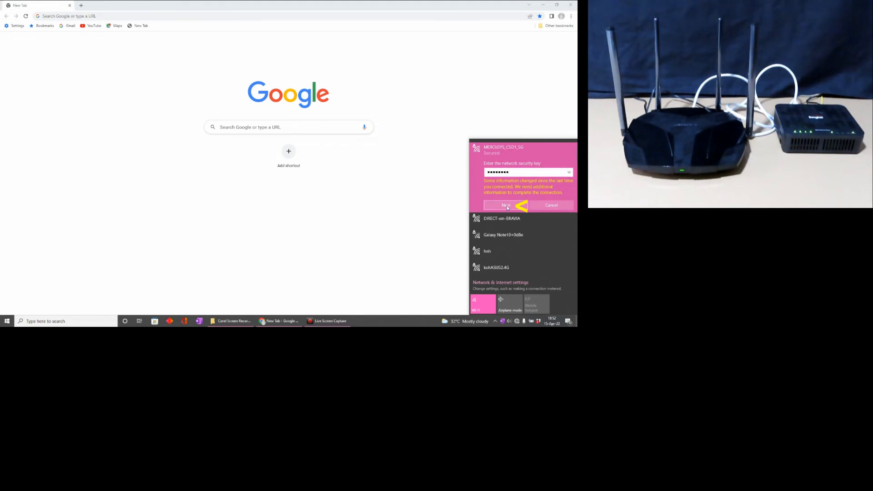
Step: Submit the Wi-Fi security key for MERCUSYS_CSD1_5G
left_click(506, 206)
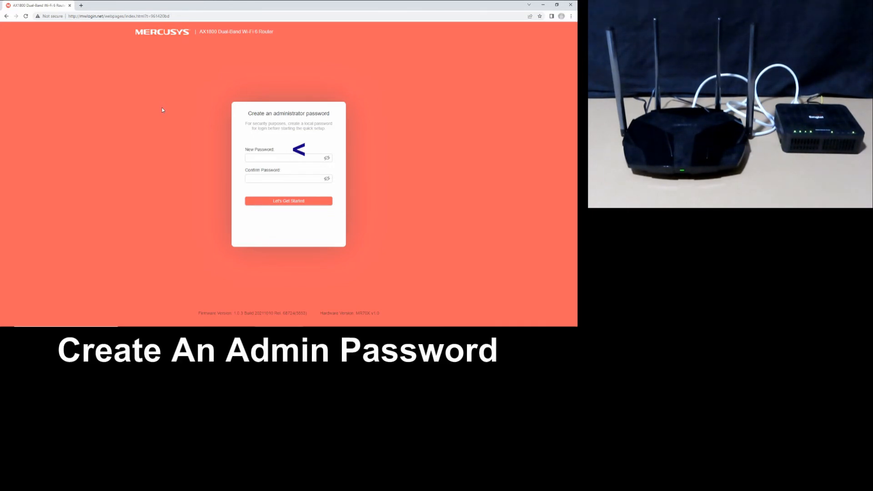
Step: Enter and confirm a new administrator password, then begin the quick setup
left_click(285, 155)
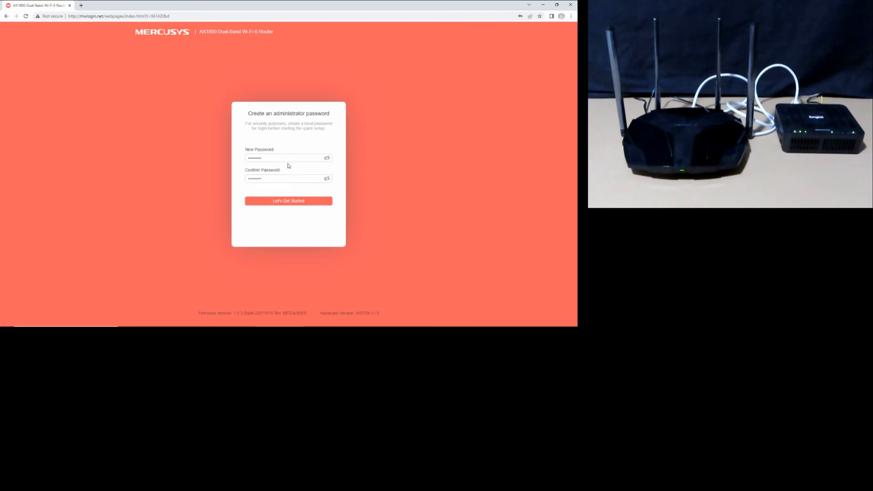
left_click(288, 201)
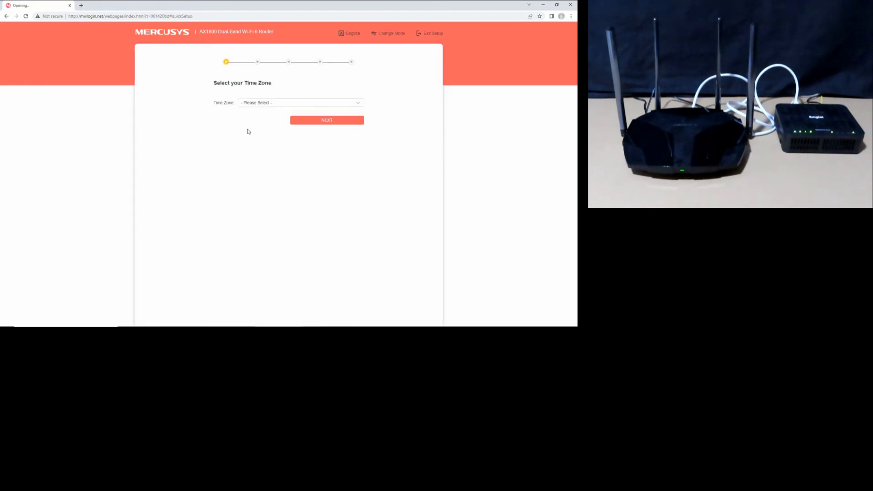
Step: Choose time zone (UTC+08:00) Beijing, Chongqing, Hong Kong, Urumqi and keep Dynamic IP
left_click(301, 103)
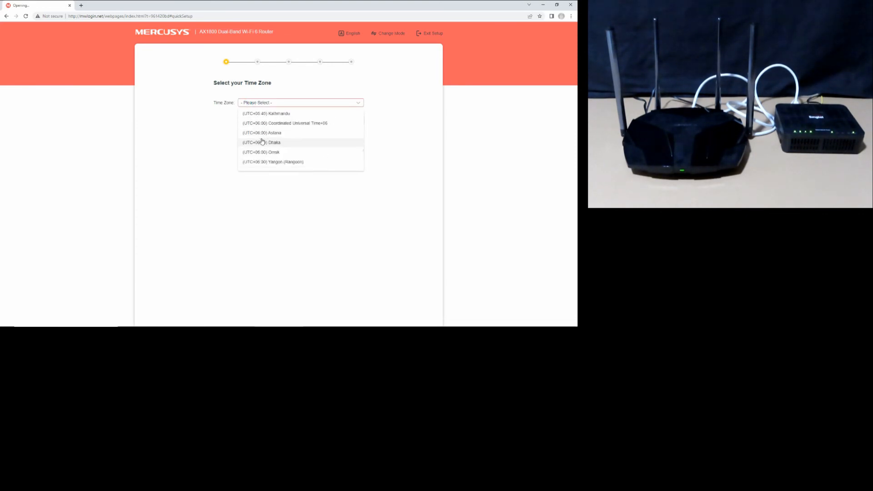
scroll("down", 3)
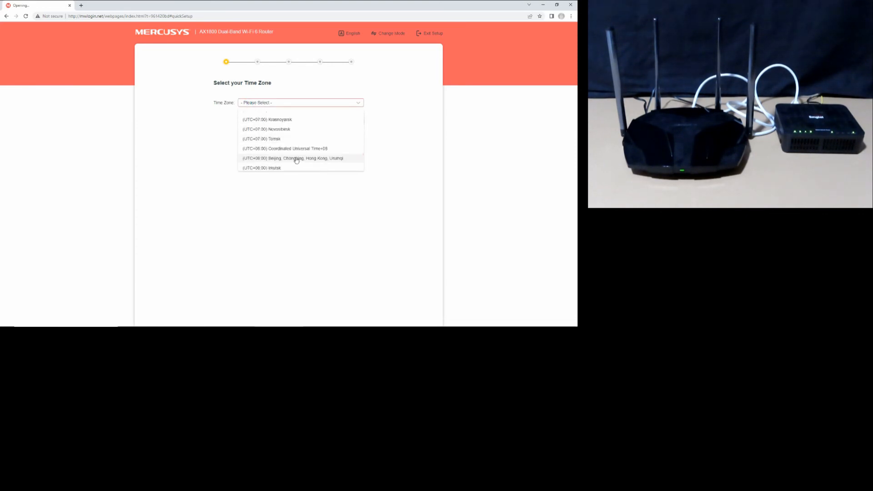
left_click(290, 158)
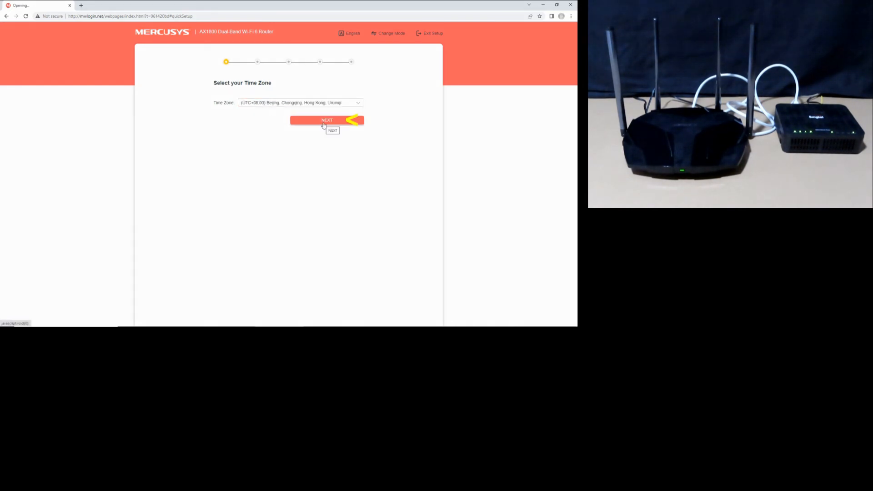
left_click(327, 120)
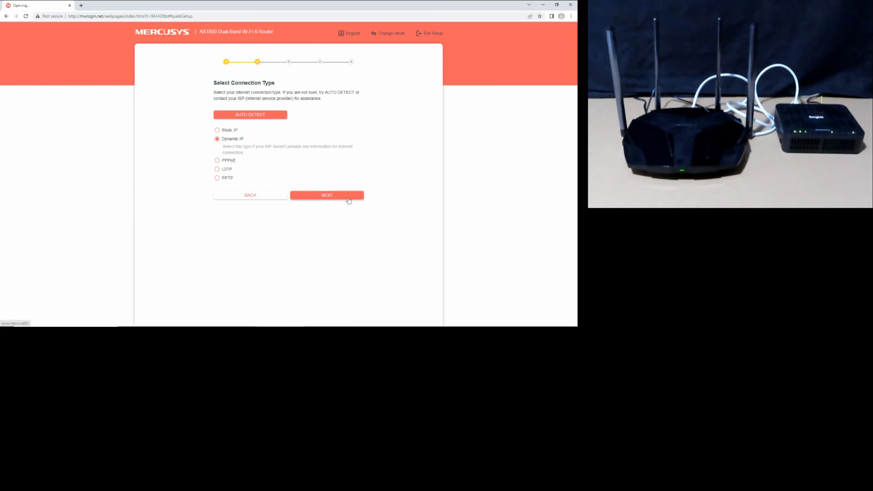
left_click(327, 195)
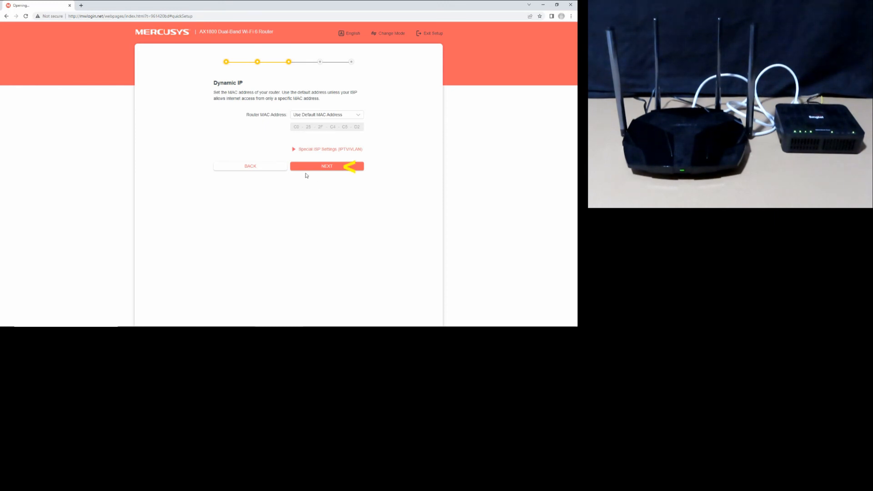
Step: Keep the default MAC and set 2.4G MERCUSYS_CSD1 and 5G MERCUSYS_CSD1_5G separately
left_click(327, 166)
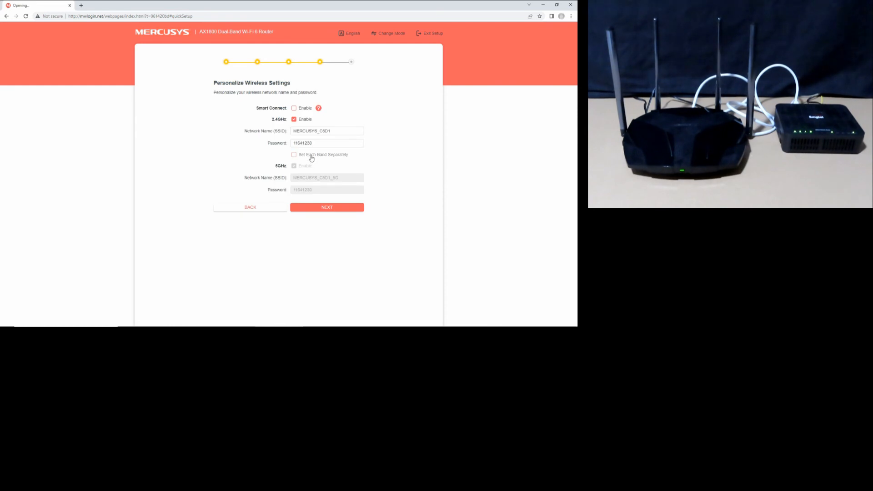
left_click(294, 154)
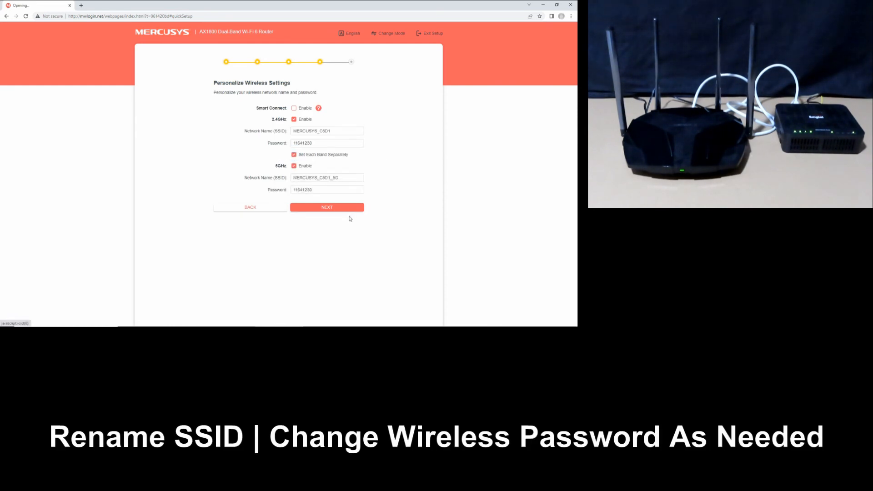
mouse_move(372, 232)
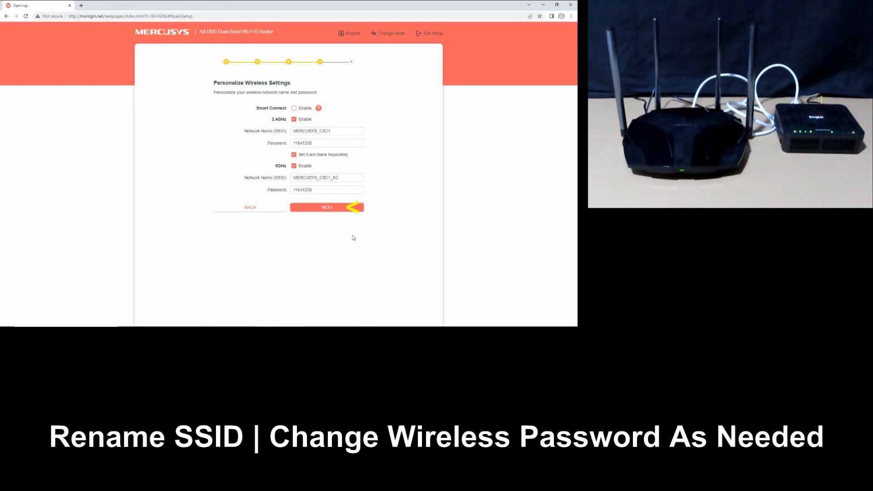
left_click(327, 207)
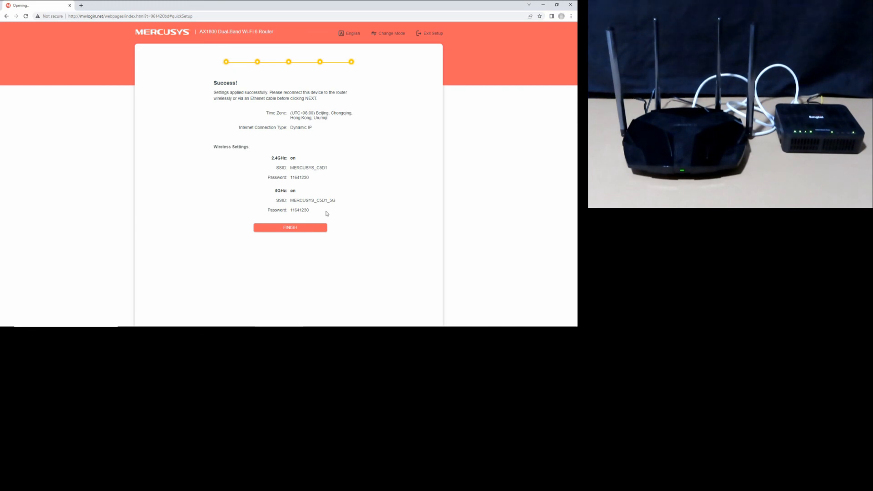
mouse_move(351, 250)
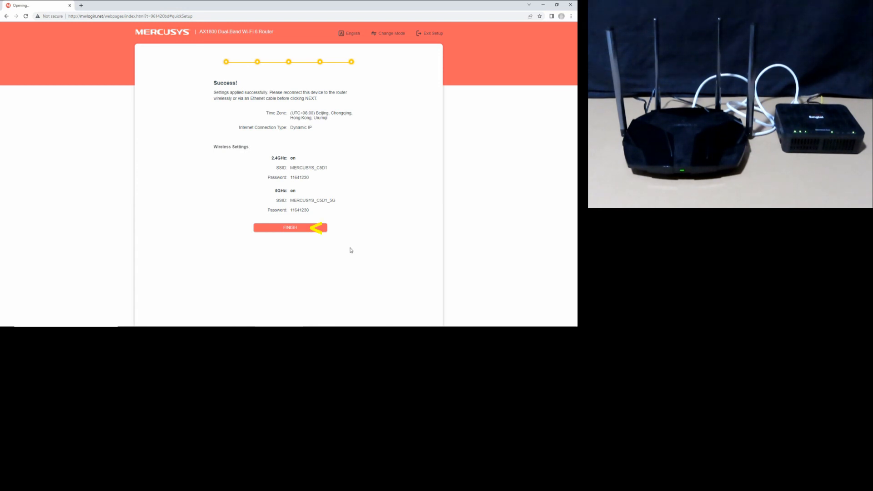
Step: Close the Success summary with FINISH to complete the quick setup
left_click(290, 227)
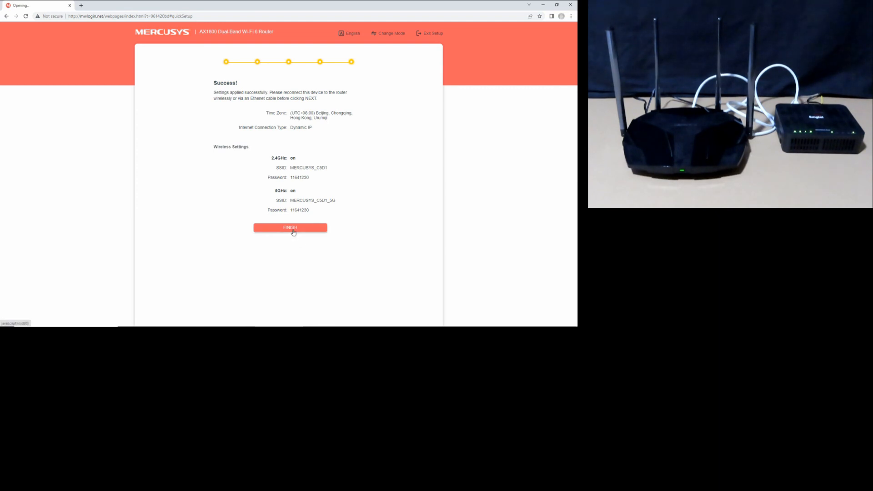